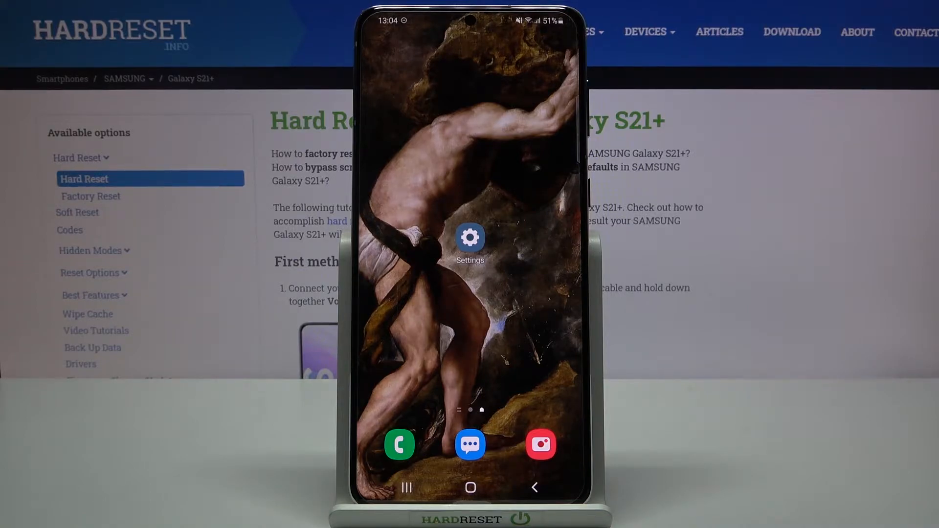
Reach Date and time via General management and turn off automatic date and time.
left_click(469, 239)
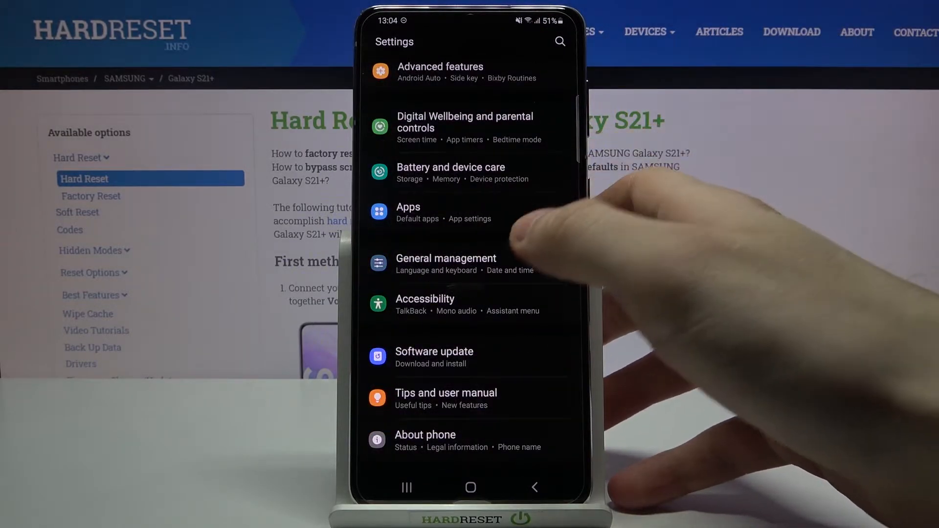
left_click(446, 263)
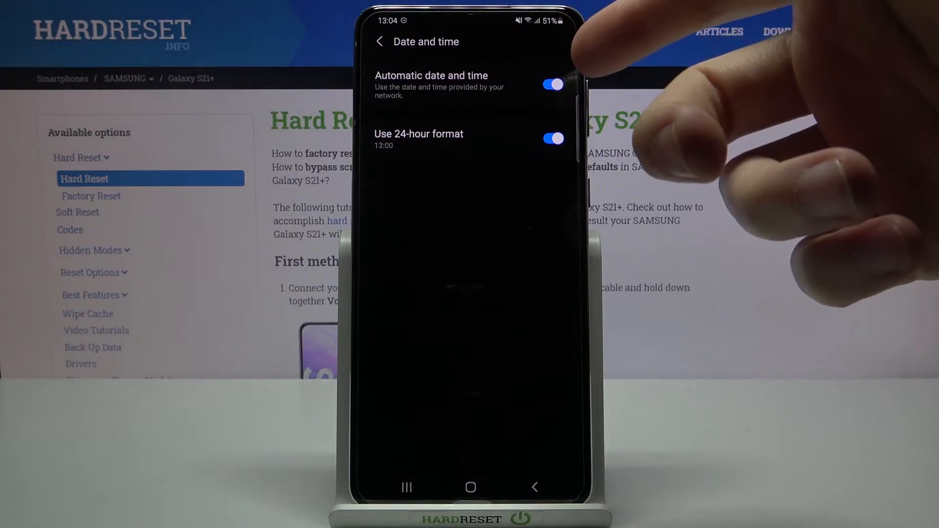
left_click(551, 84)
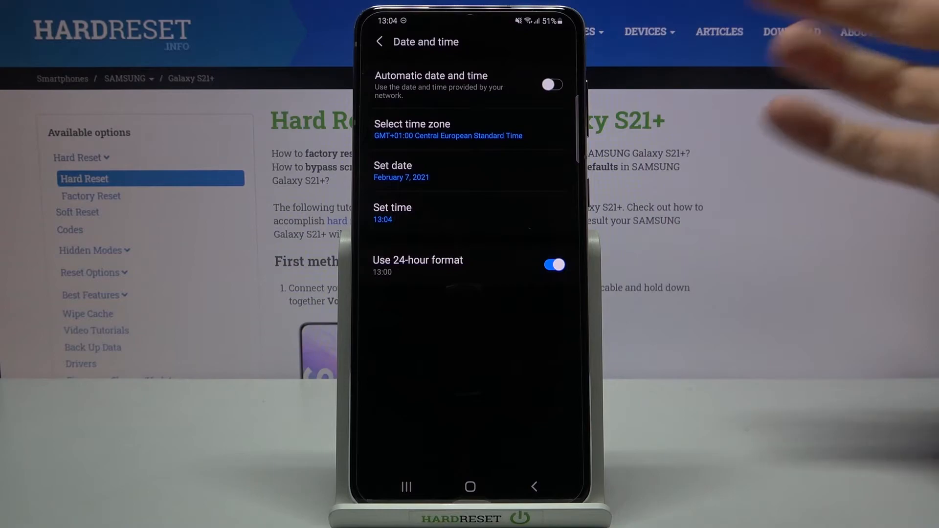
left_click(552, 265)
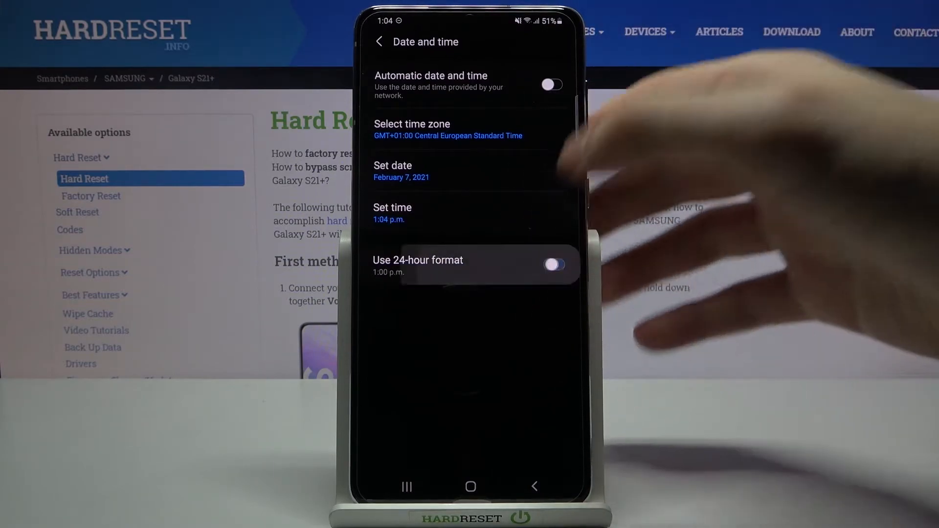
left_click(551, 266)
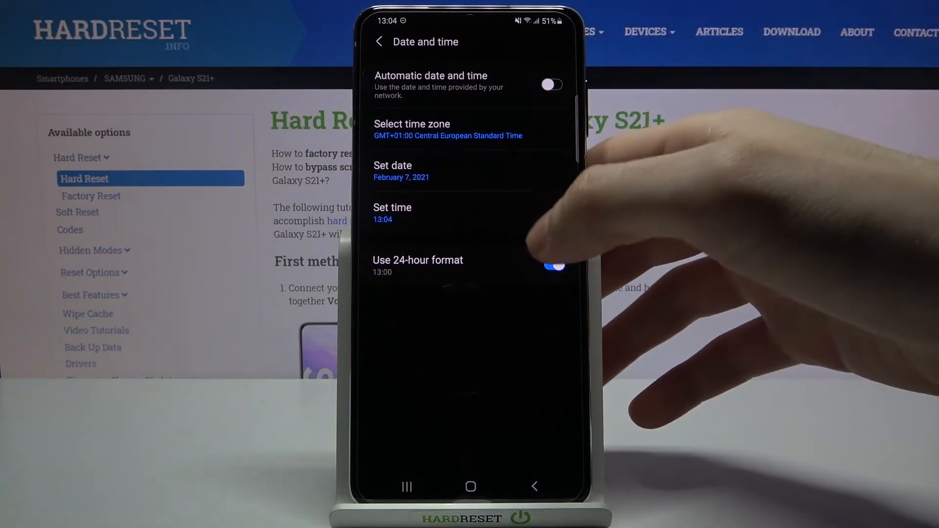
left_click(551, 266)
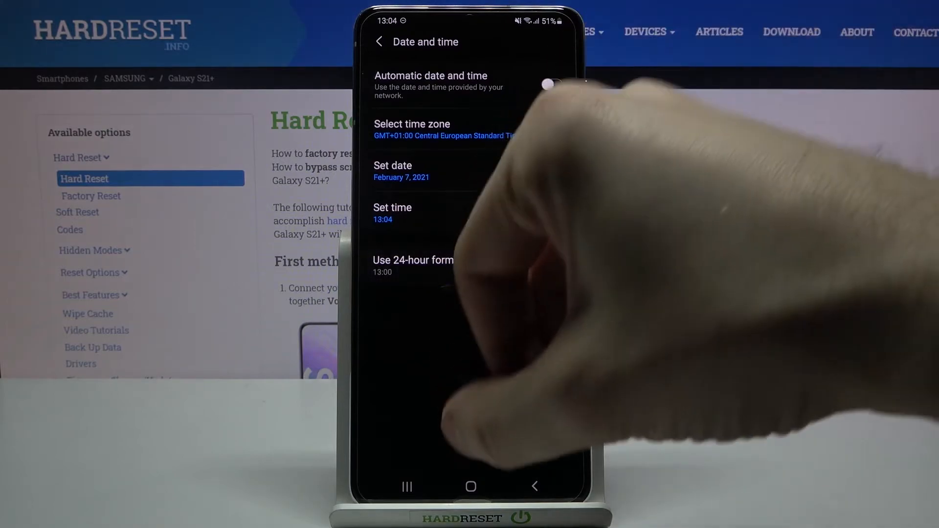